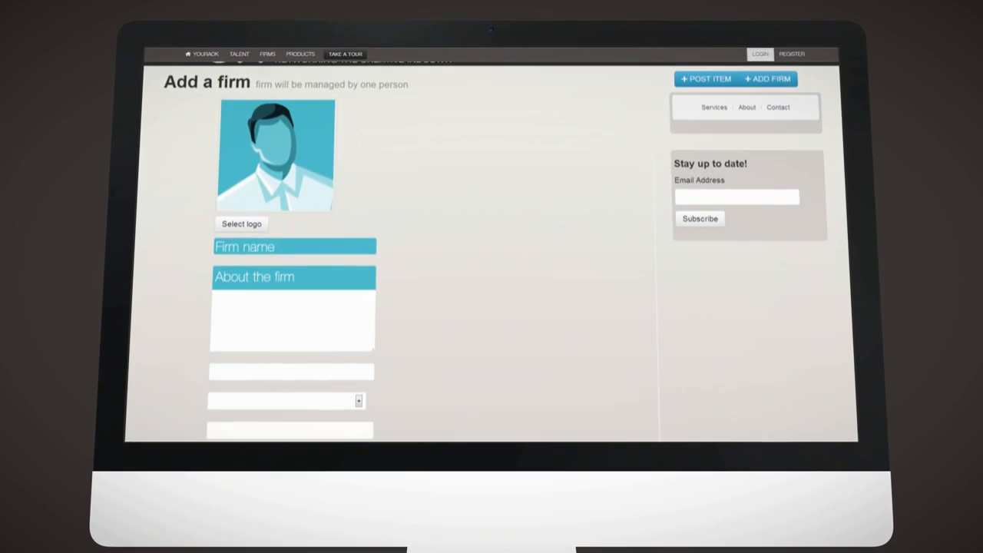
pyautogui.scroll(-3)
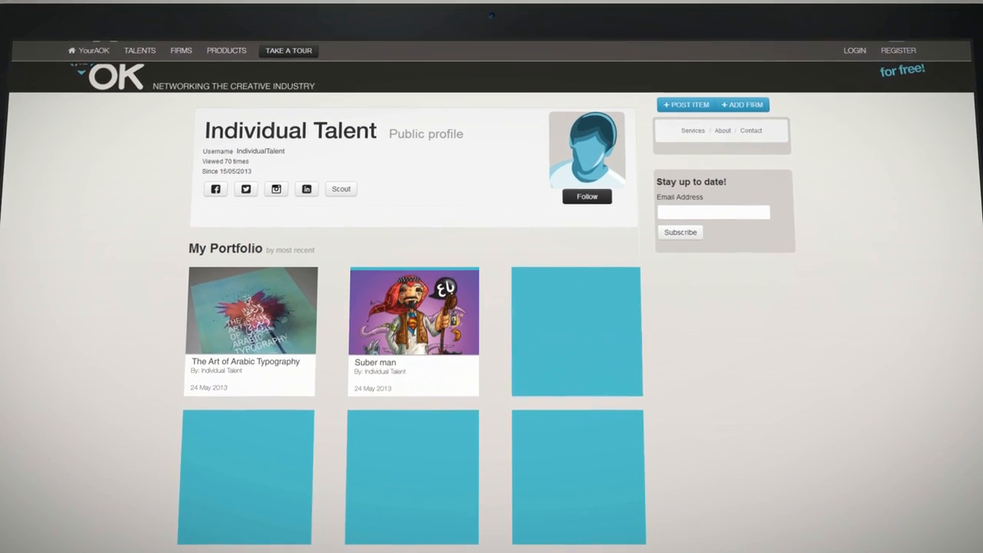
pyautogui.scroll(-3)
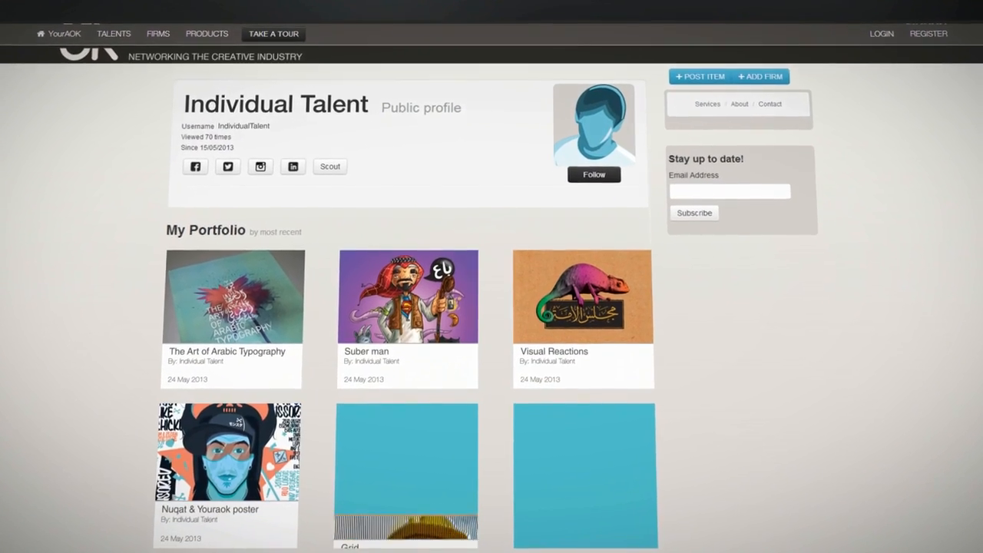